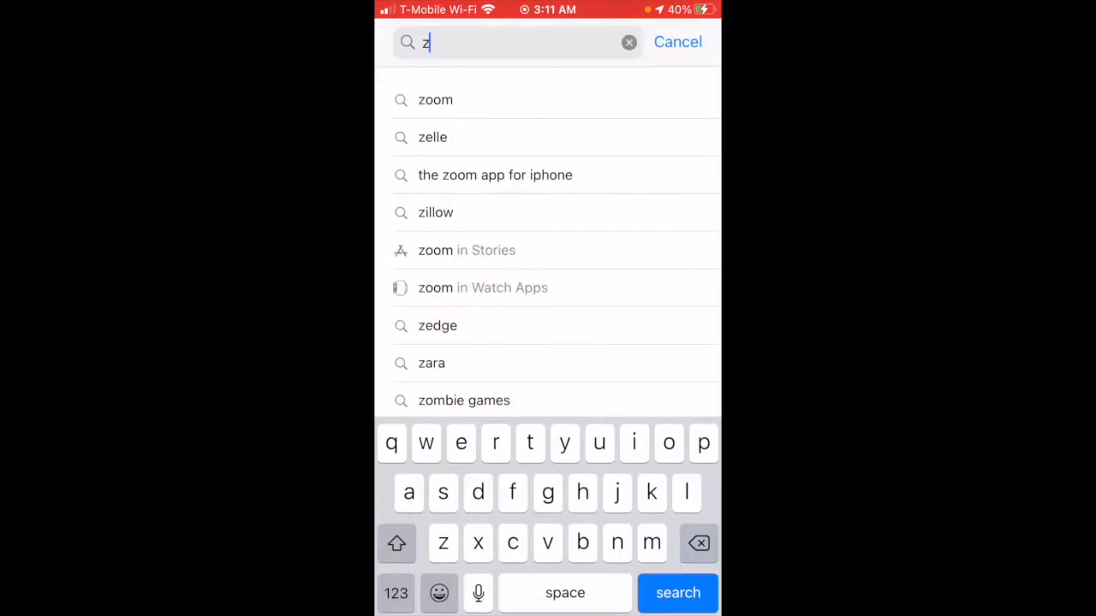
Search the App Store for 'zoom' and confirm ZOOM Cloud Meetings is installed.
{"action": "type", "text": "oom"}
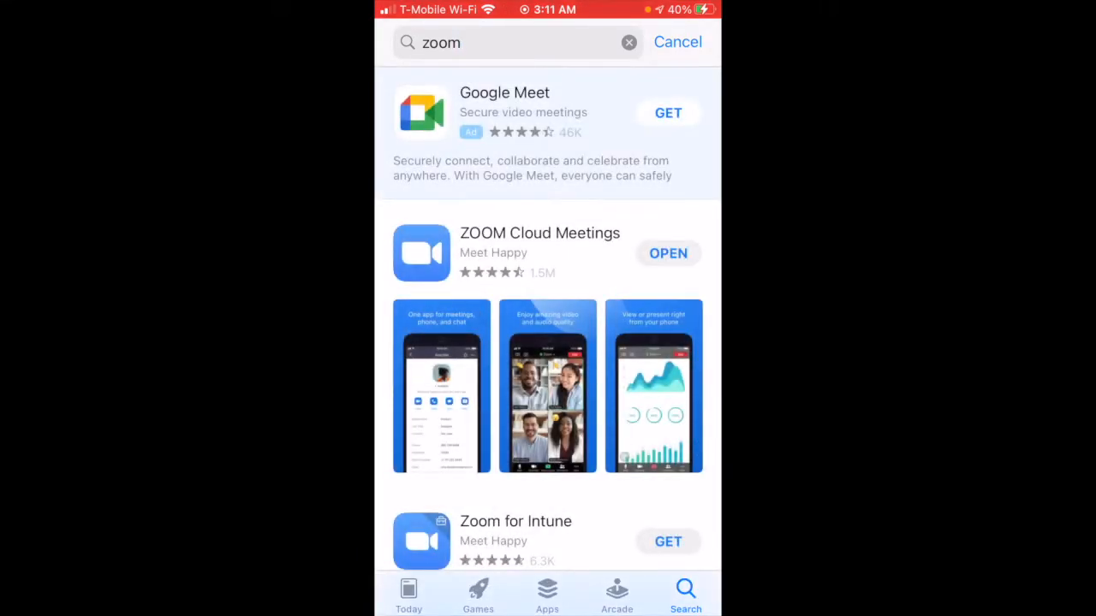
{"action": "scroll", "scroll_direction": "down", "scroll_amount": 3}
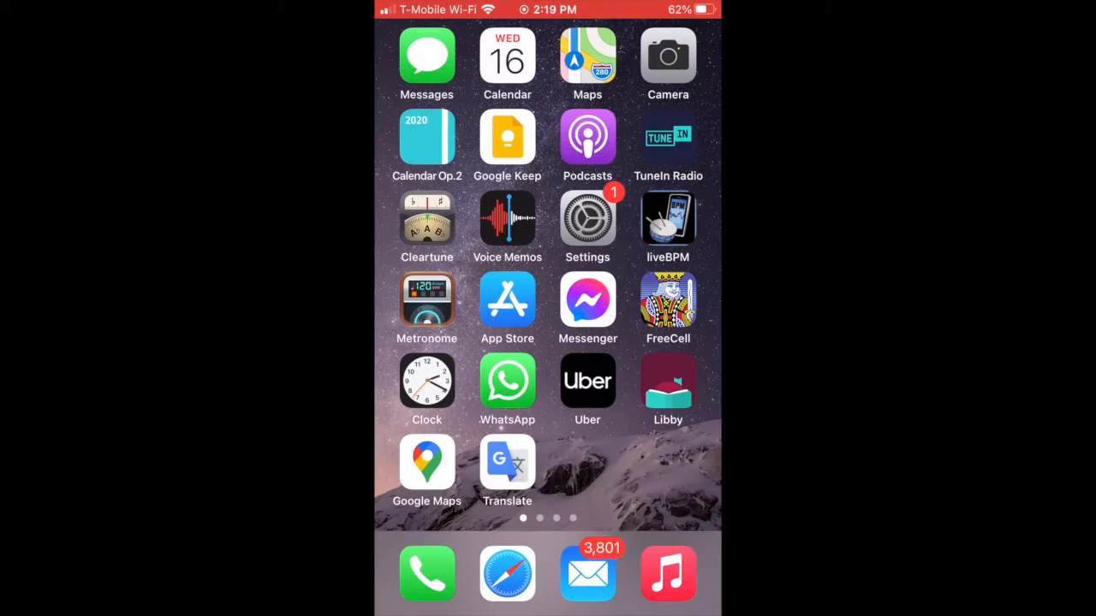
Launch Zoom and turn on Always Mute My Microphone in its Meetings settings.
{"action": "scroll", "scroll_direction": "left", "scroll_amount": 3}
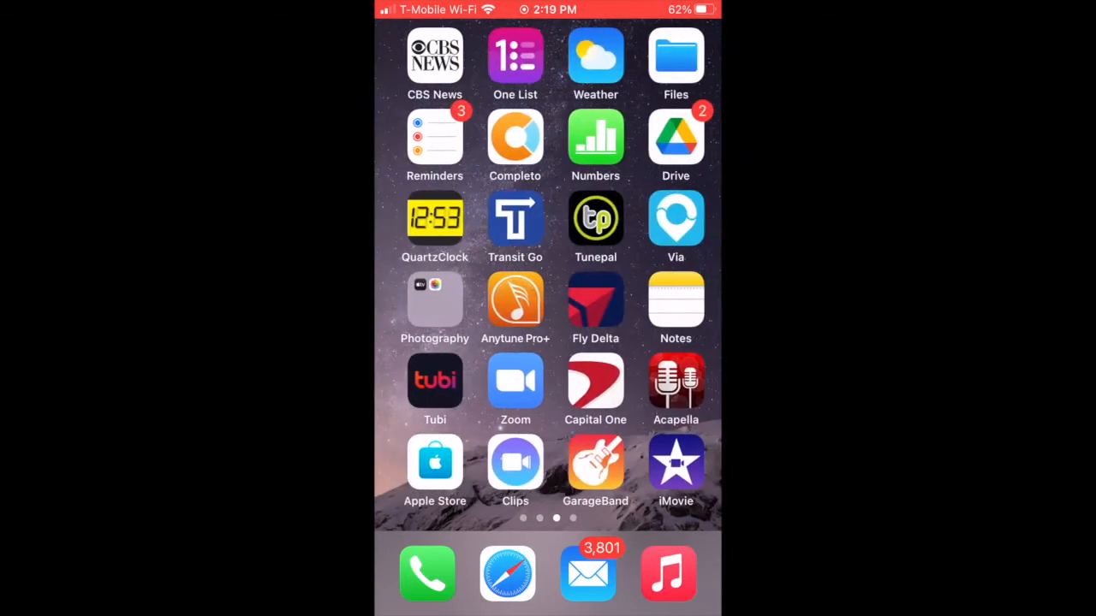
{"action": "left_click", "coordinate": [515, 381]}
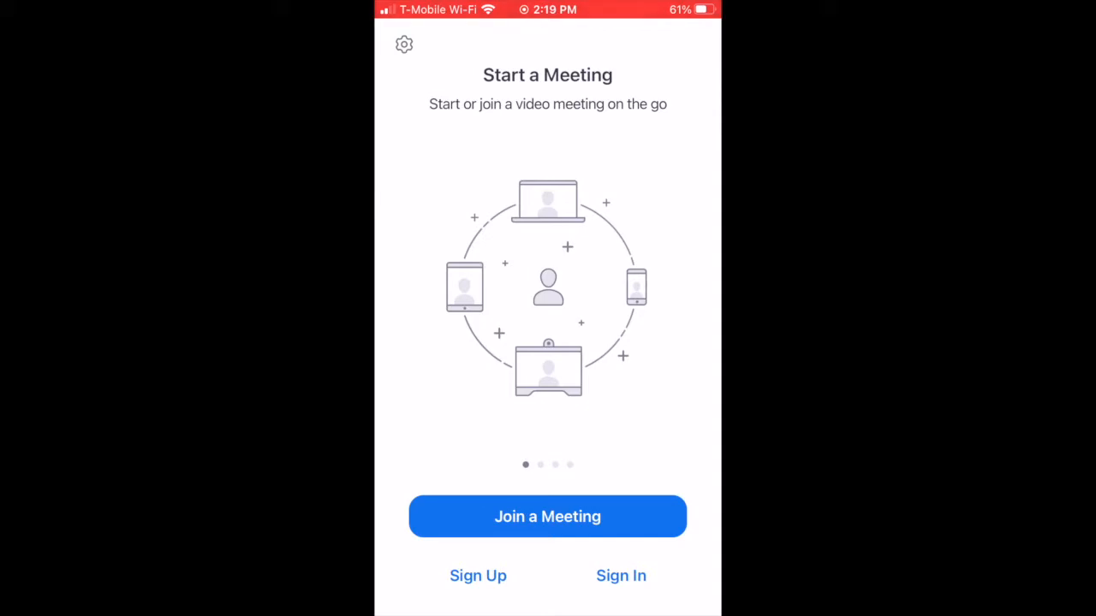
{"action": "left_click", "coordinate": [403, 45]}
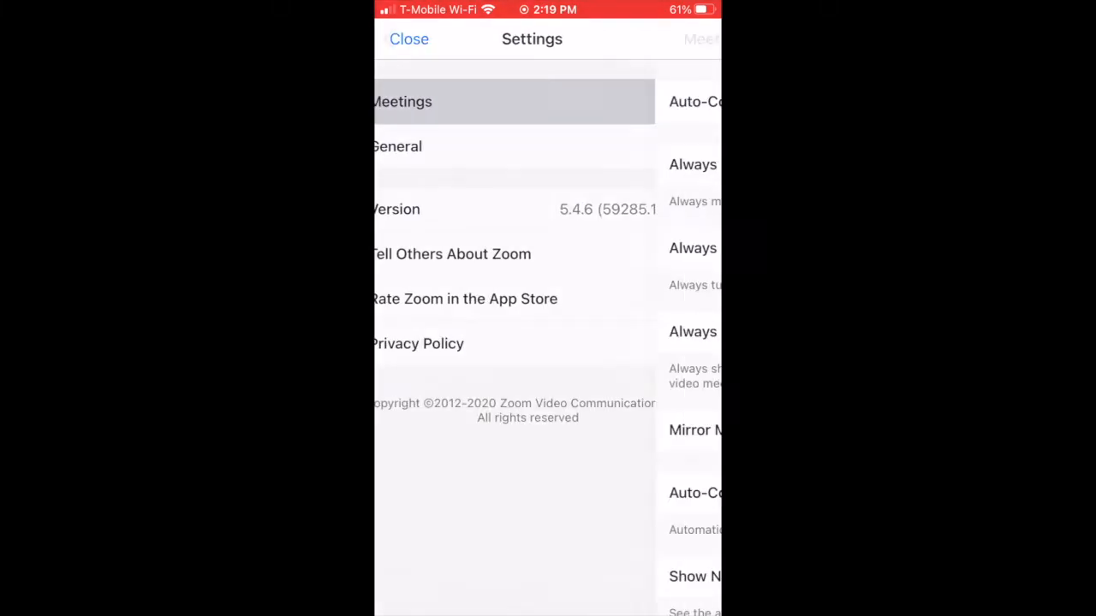
{"action": "left_click", "coordinate": [402, 101]}
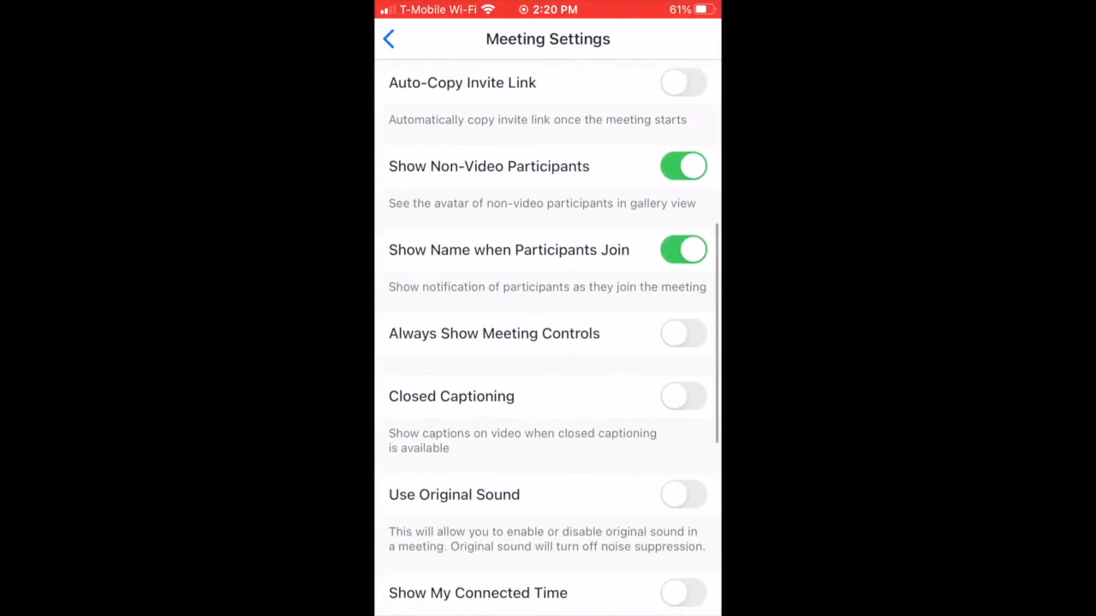
{"action": "scroll", "scroll_direction": "down", "scroll_amount": 3}
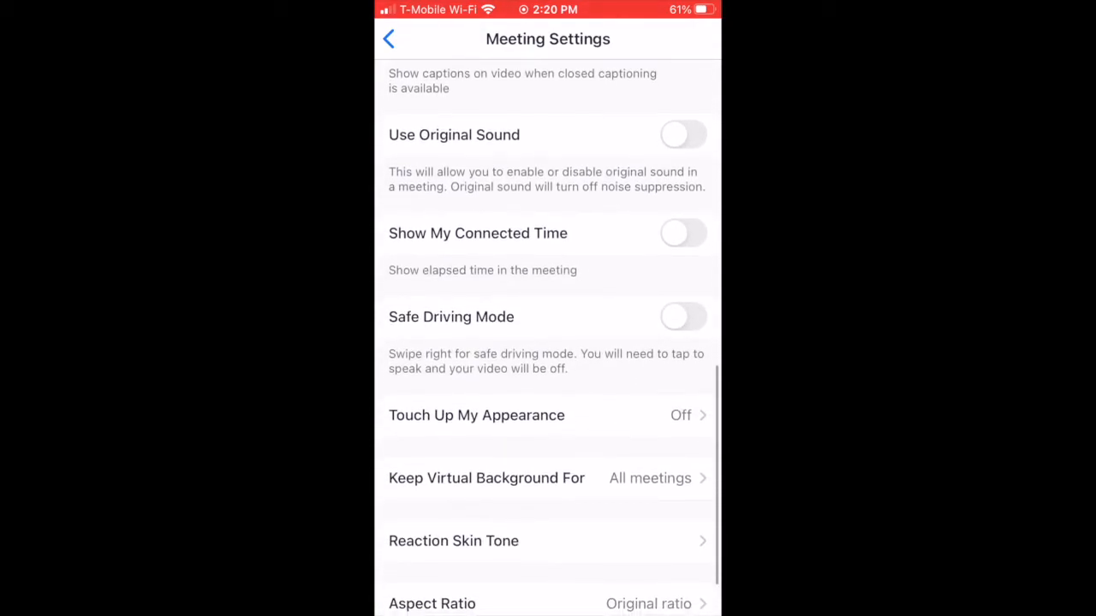
{"action": "left_click", "coordinate": [682, 134]}
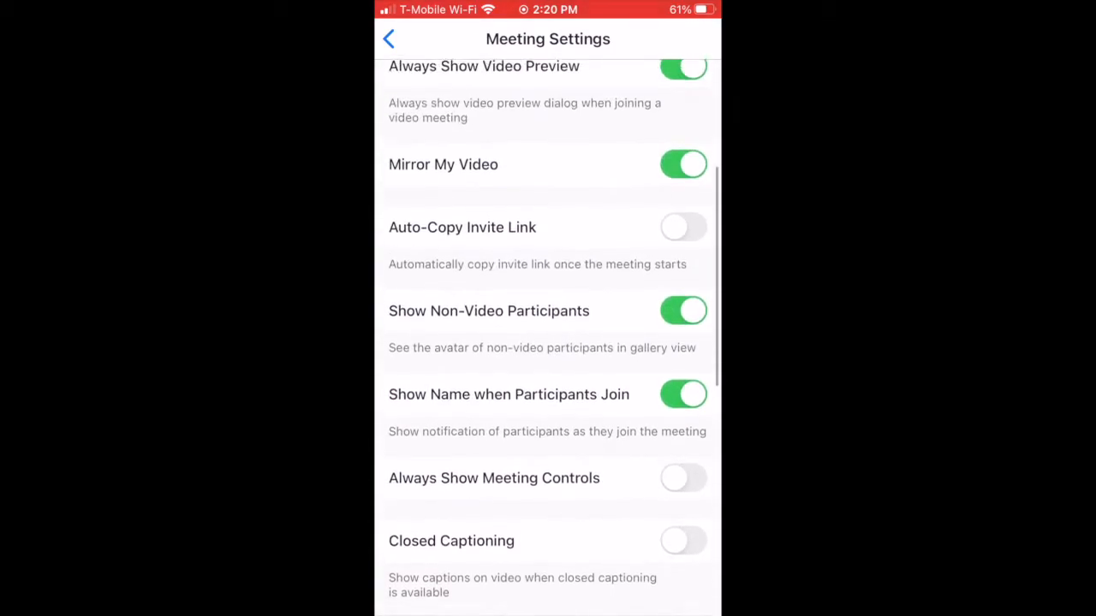
{"action": "scroll", "scroll_direction": "down", "scroll_amount": 3}
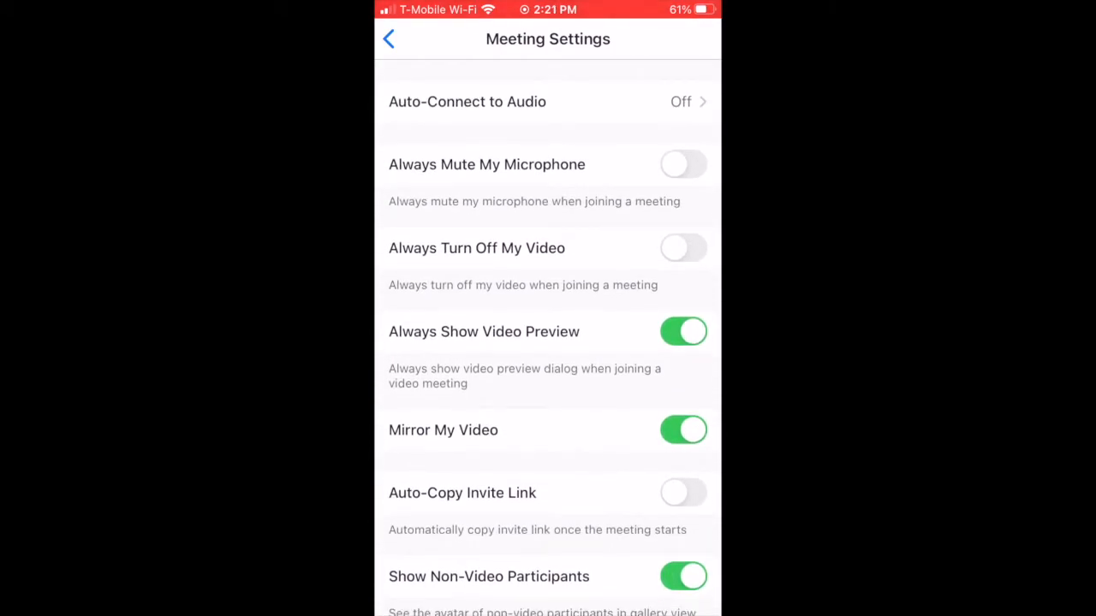
{"action": "left_click", "coordinate": [683, 164]}
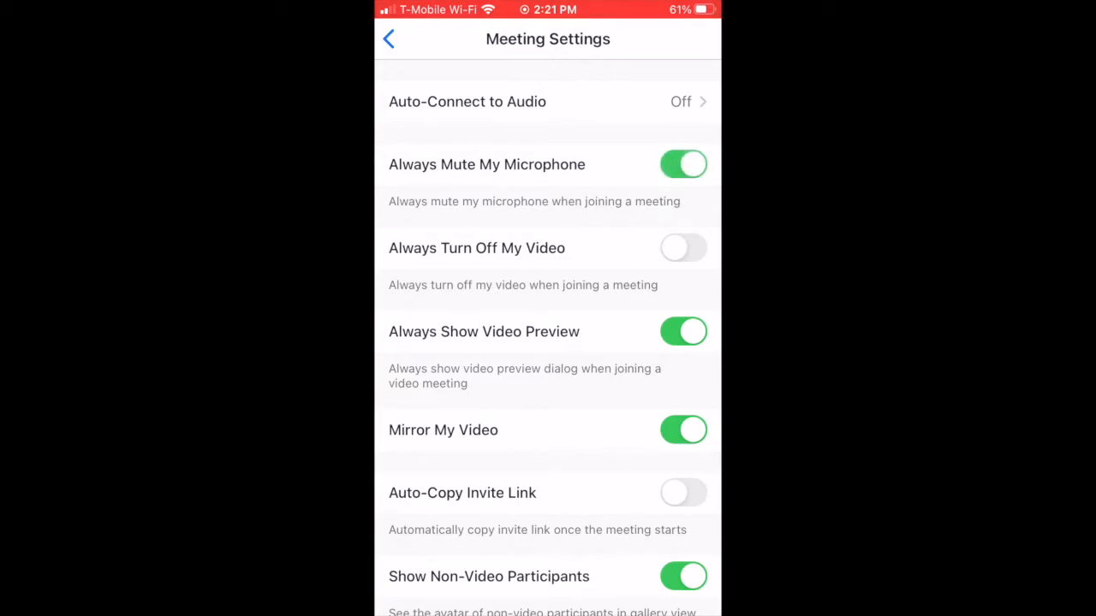
{"action": "left_click", "coordinate": [682, 248]}
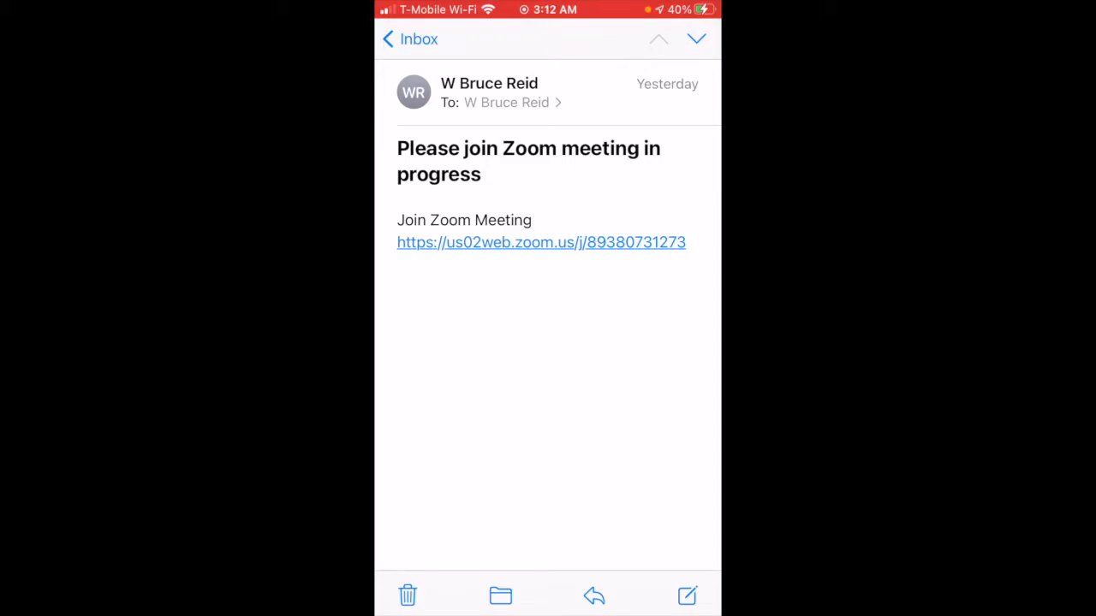
Follow the zoom.us meeting link in the invitation email.
{"action": "left_click", "coordinate": [540, 242]}
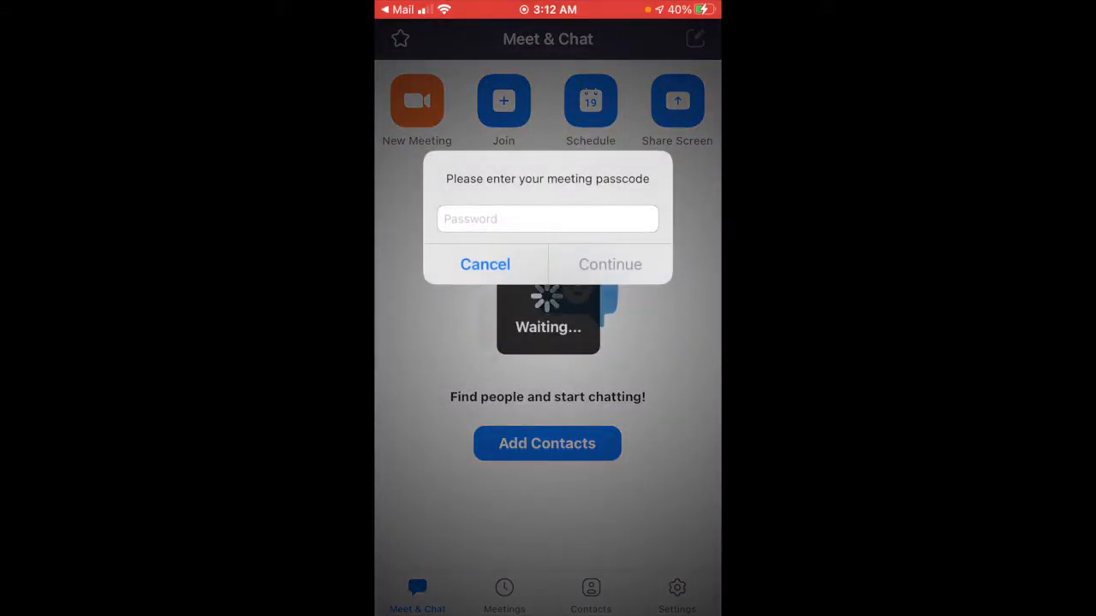
Enter the meeting passcode to join, then stop your own video.
{"action": "left_click", "coordinate": [547, 218]}
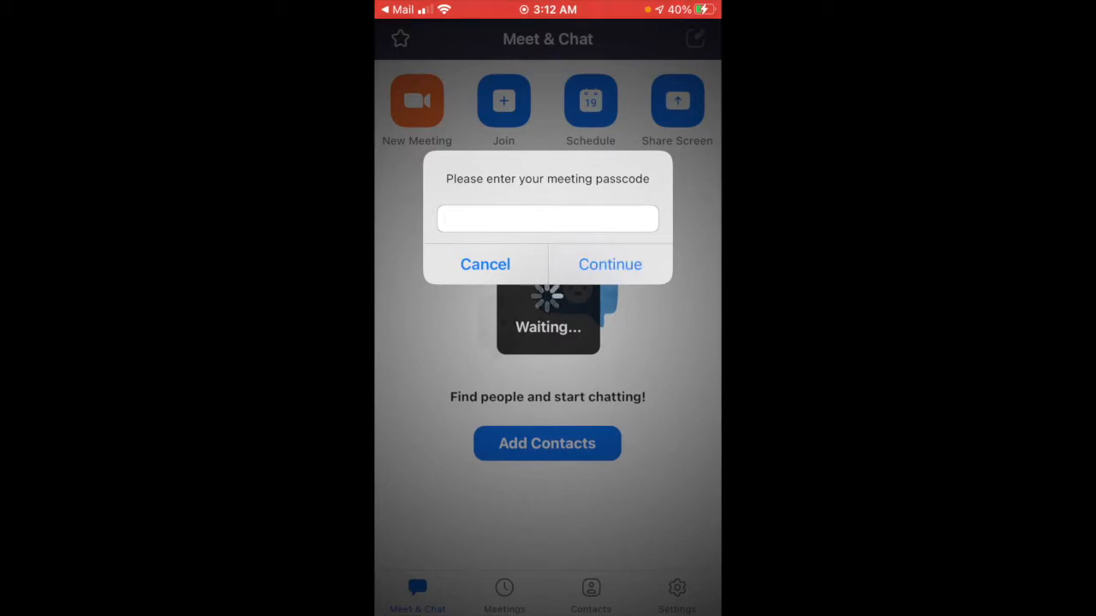
{"action": "left_click", "coordinate": [609, 264]}
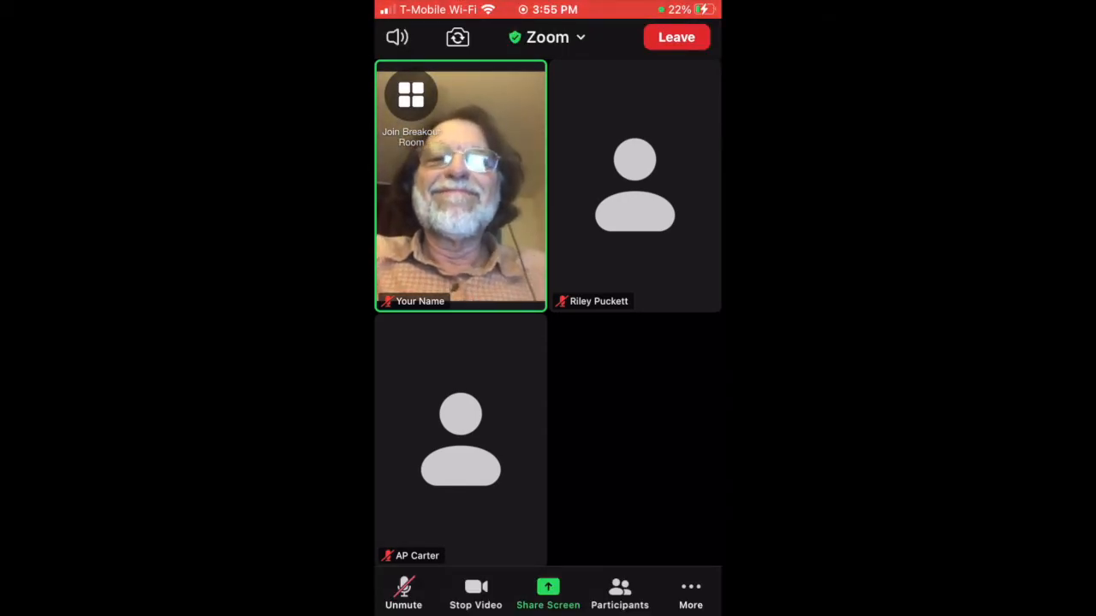
{"action": "left_click", "coordinate": [475, 594]}
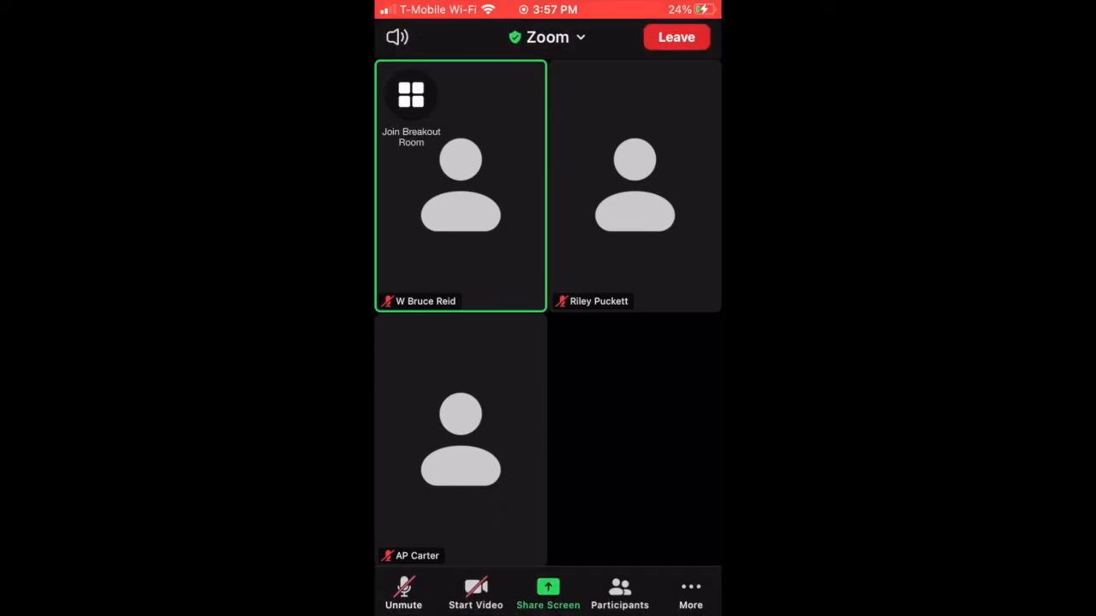
Rename your participant display name to 'Your Name' and close the participants list.
{"action": "left_click", "coordinate": [618, 591]}
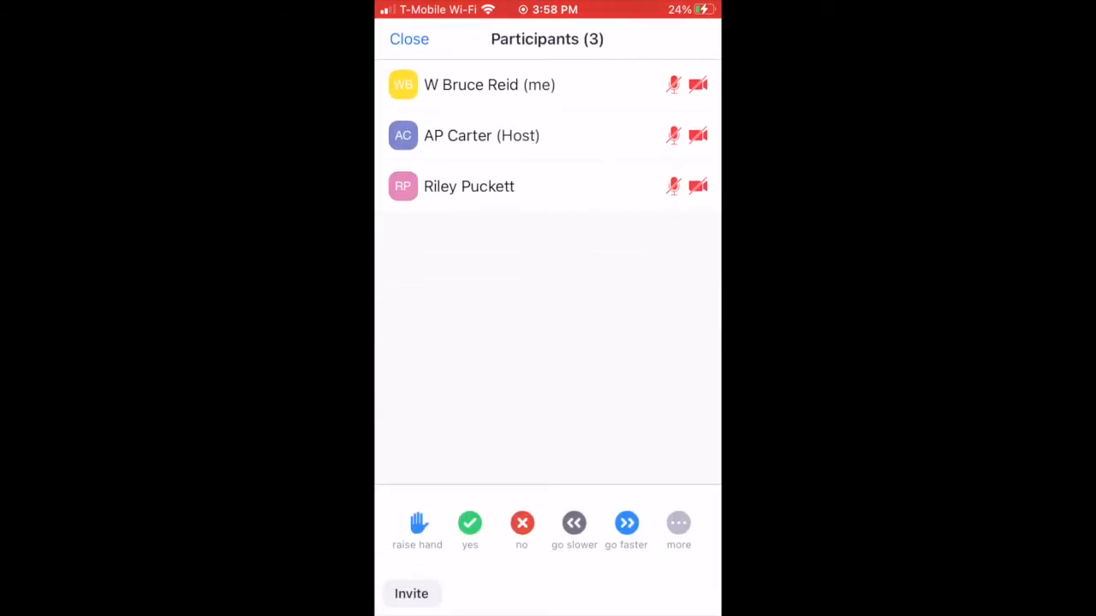
{"action": "left_click", "coordinate": [489, 85]}
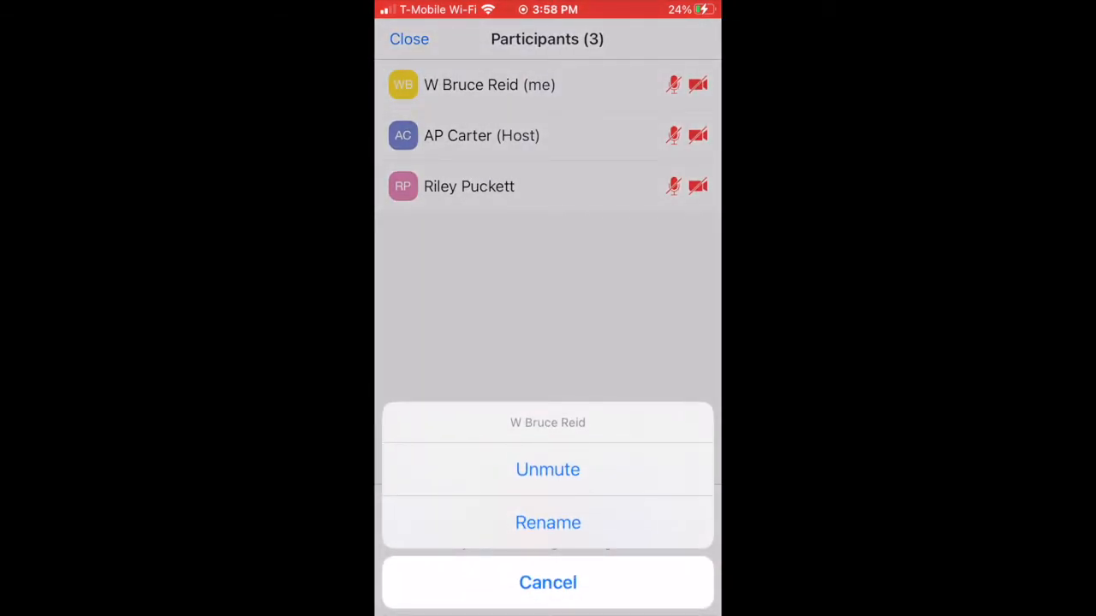
{"action": "left_click", "coordinate": [547, 522]}
{"action": "type", "text": "Y"}
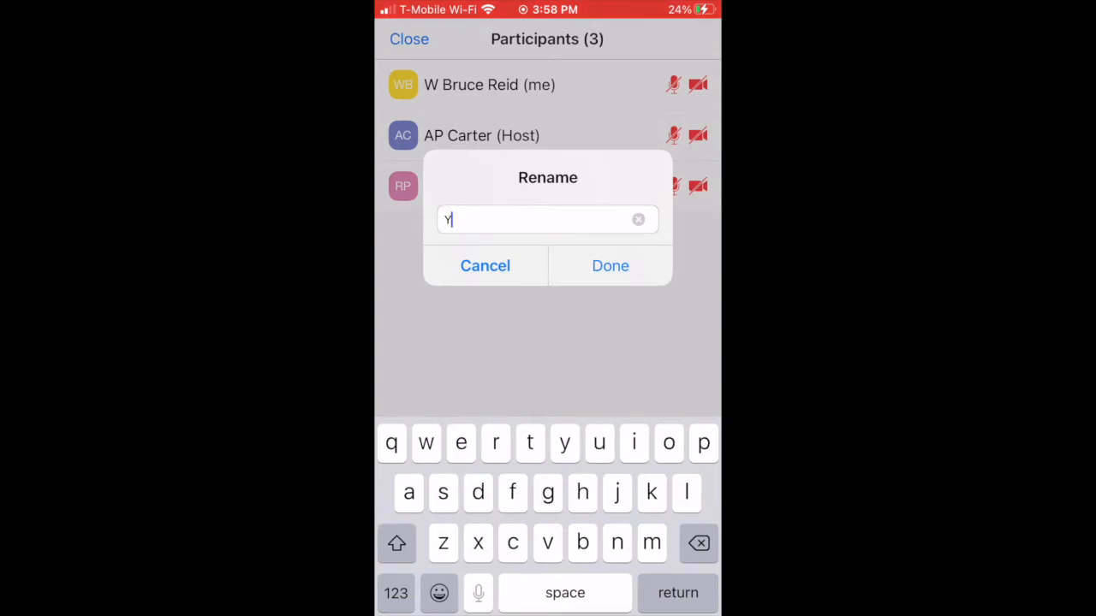
{"action": "type", "text": "our N"}
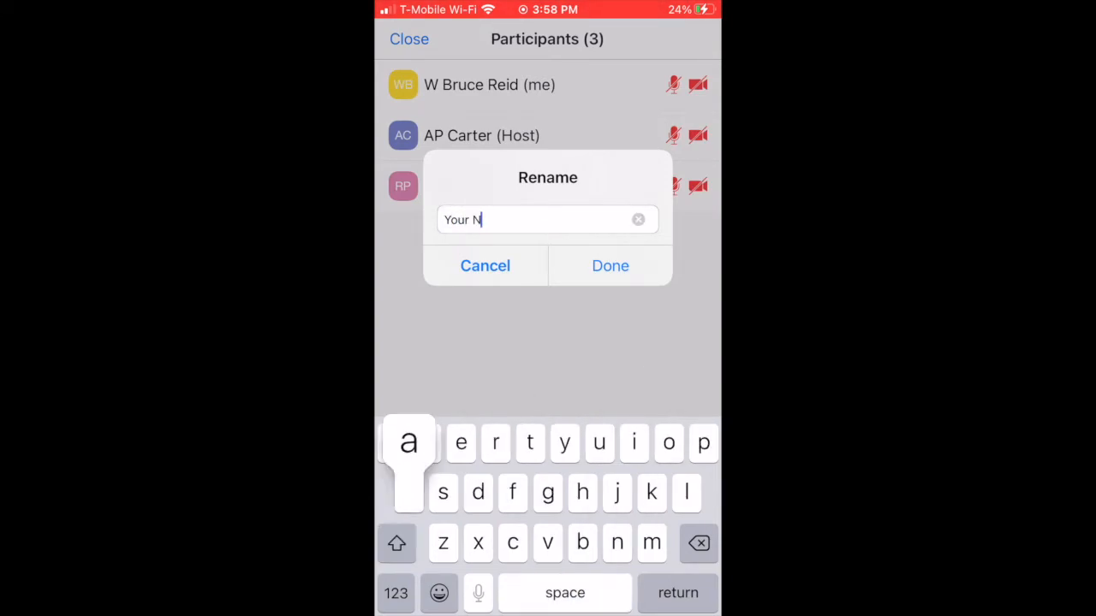
{"action": "type", "text": "ame"}
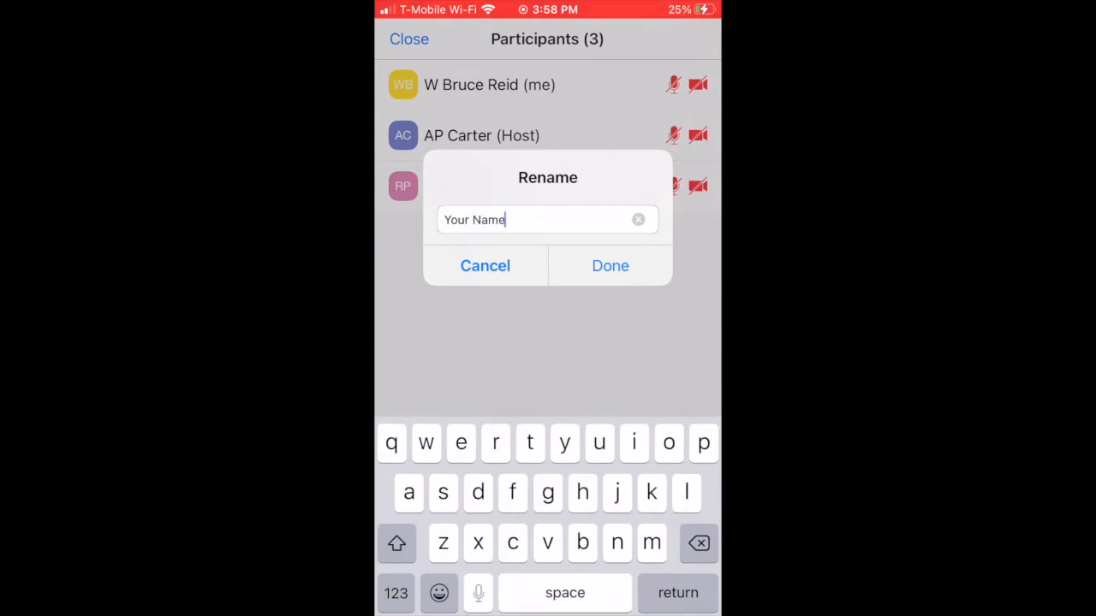
{"action": "left_click", "coordinate": [609, 266]}
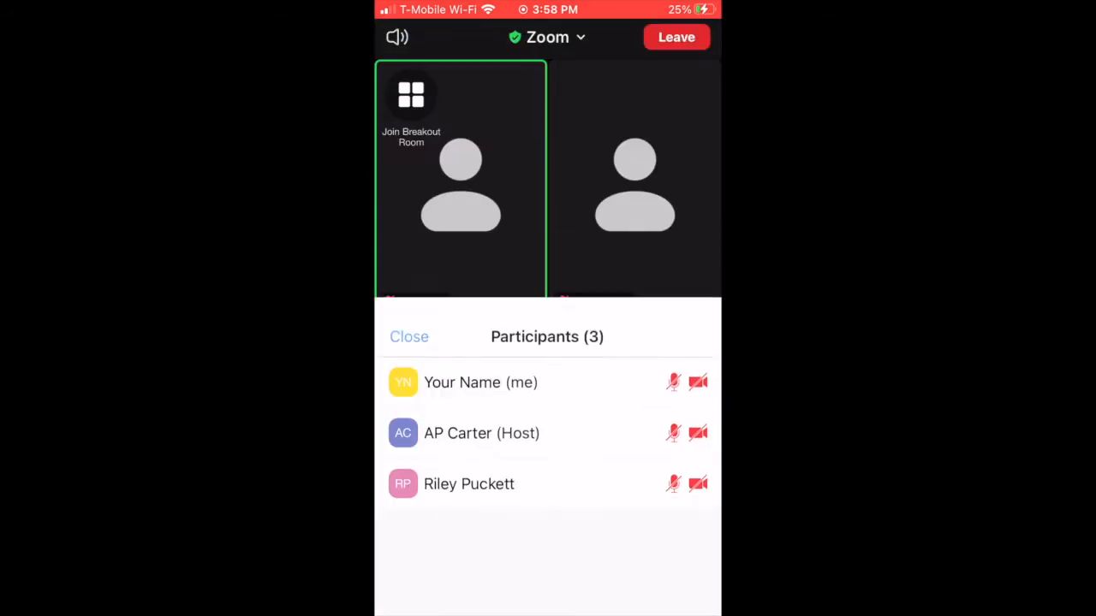
{"action": "left_click", "coordinate": [408, 336]}
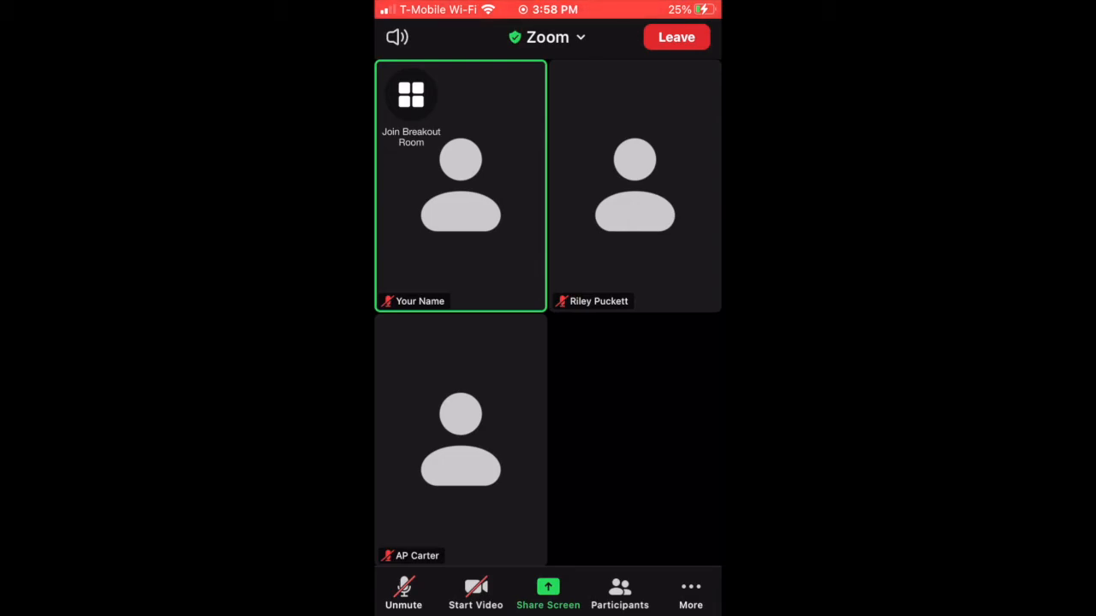
Enable Original Sound from the More menu, then dismiss the menu.
{"action": "left_click", "coordinate": [690, 593]}
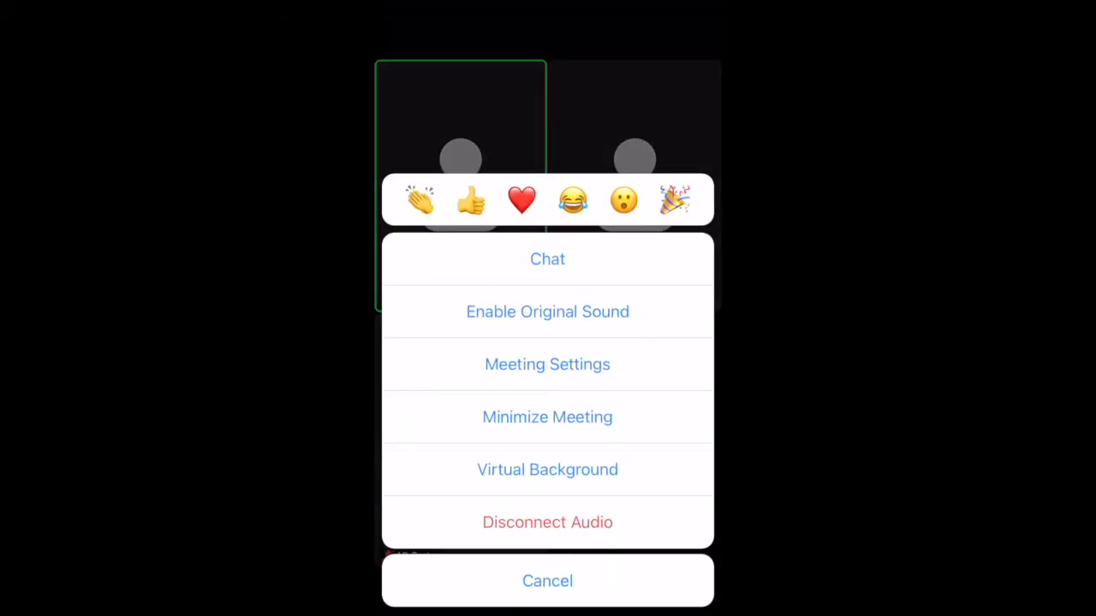
{"action": "left_click", "coordinate": [547, 582]}
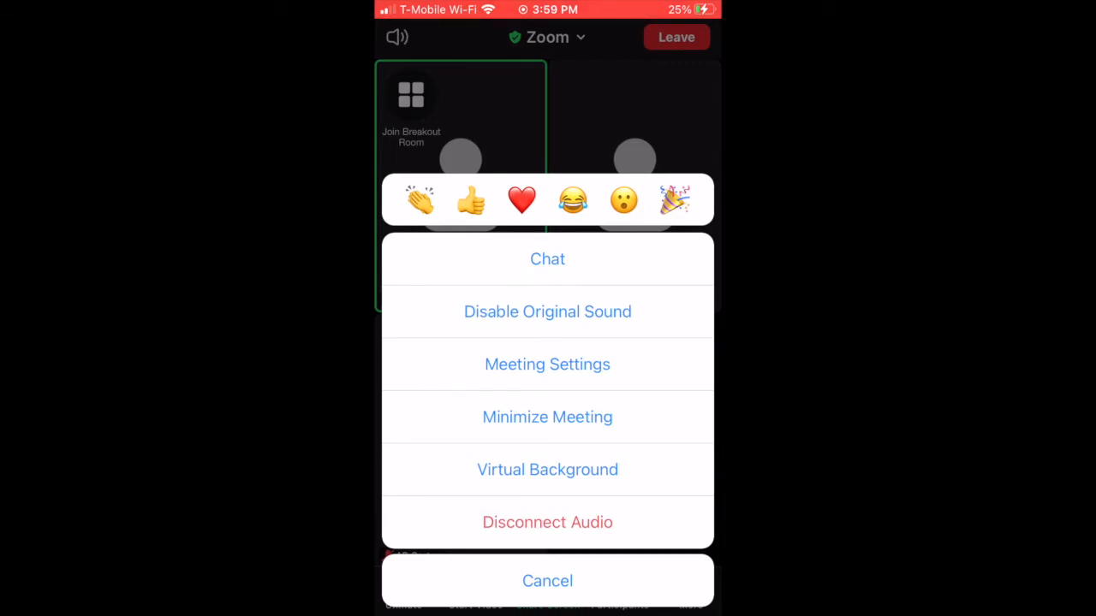
{"action": "left_click", "coordinate": [547, 581]}
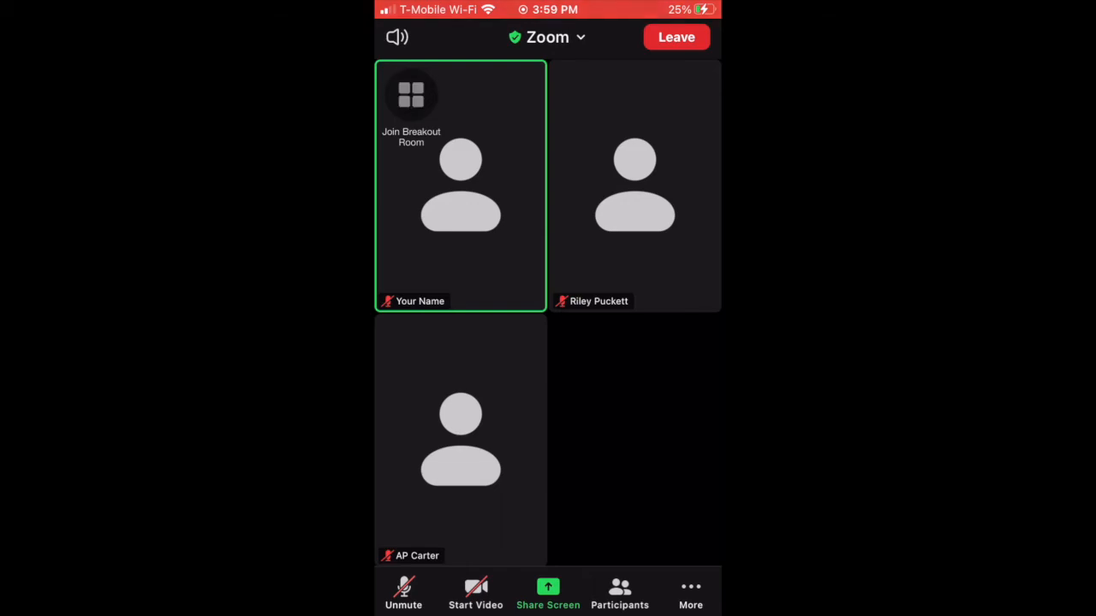
Join the Kitchen breakout room and view its three participants.
{"action": "left_click", "coordinate": [413, 92]}
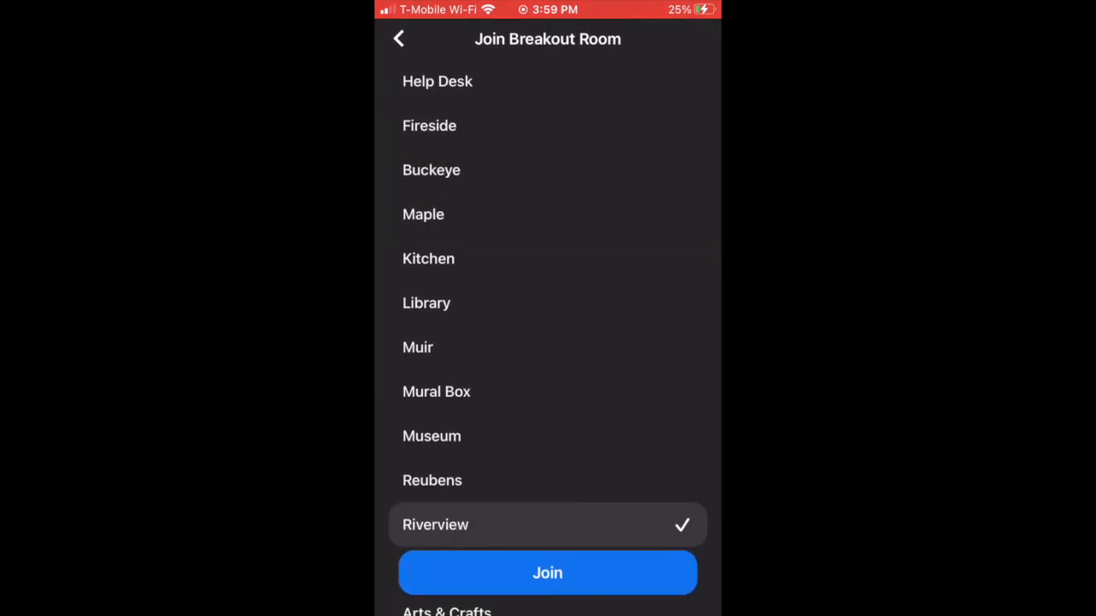
{"action": "scroll", "scroll_direction": "down", "scroll_amount": 3}
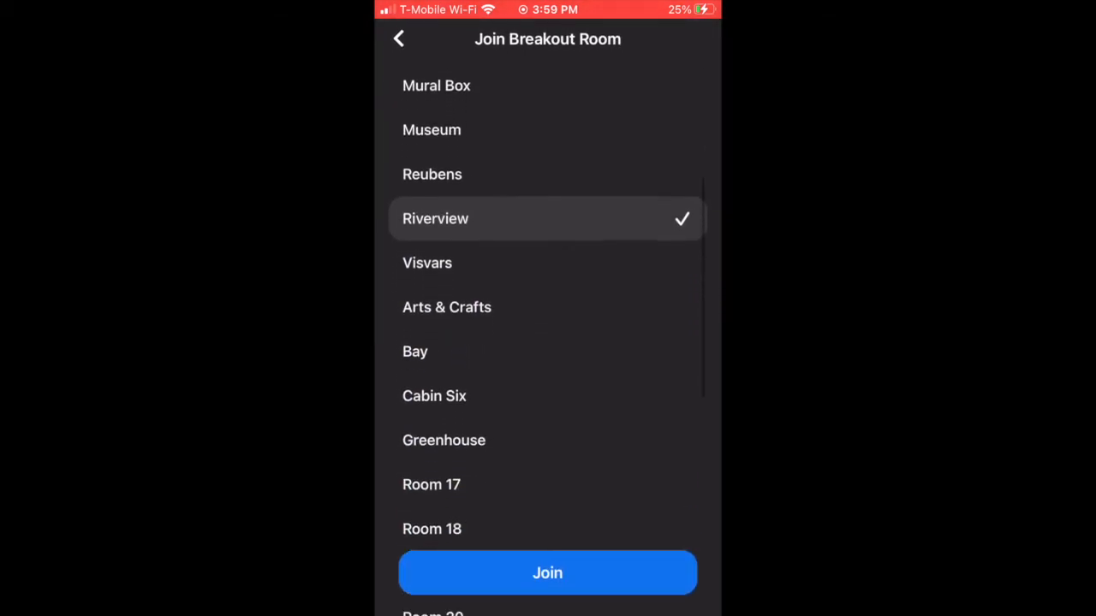
{"action": "scroll", "scroll_direction": "down", "scroll_amount": 3}
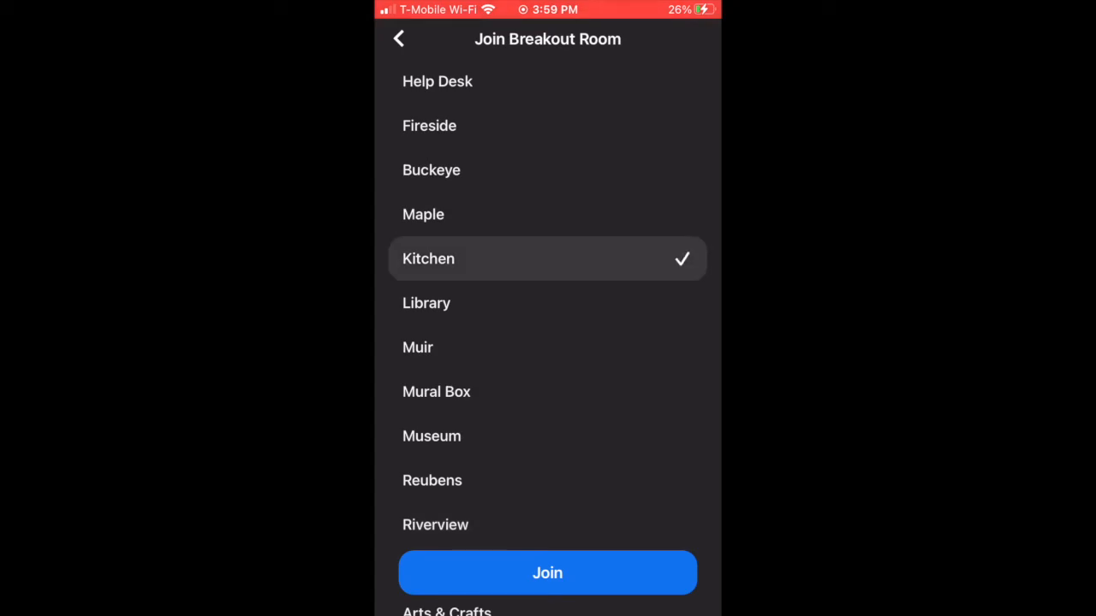
{"action": "left_click", "coordinate": [546, 572]}
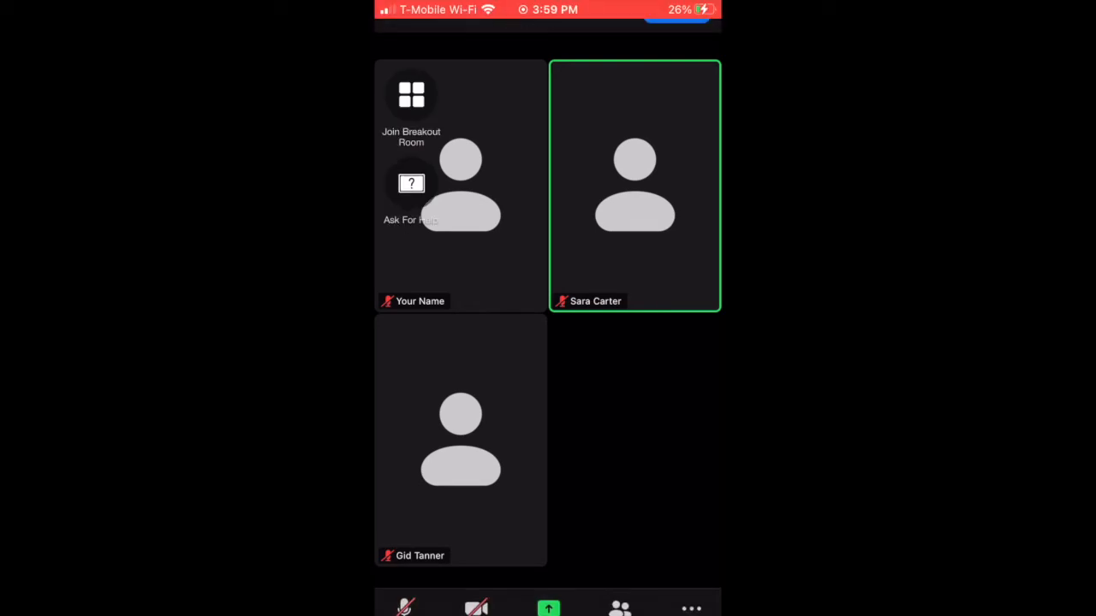
{"action": "left_click", "coordinate": [620, 605]}
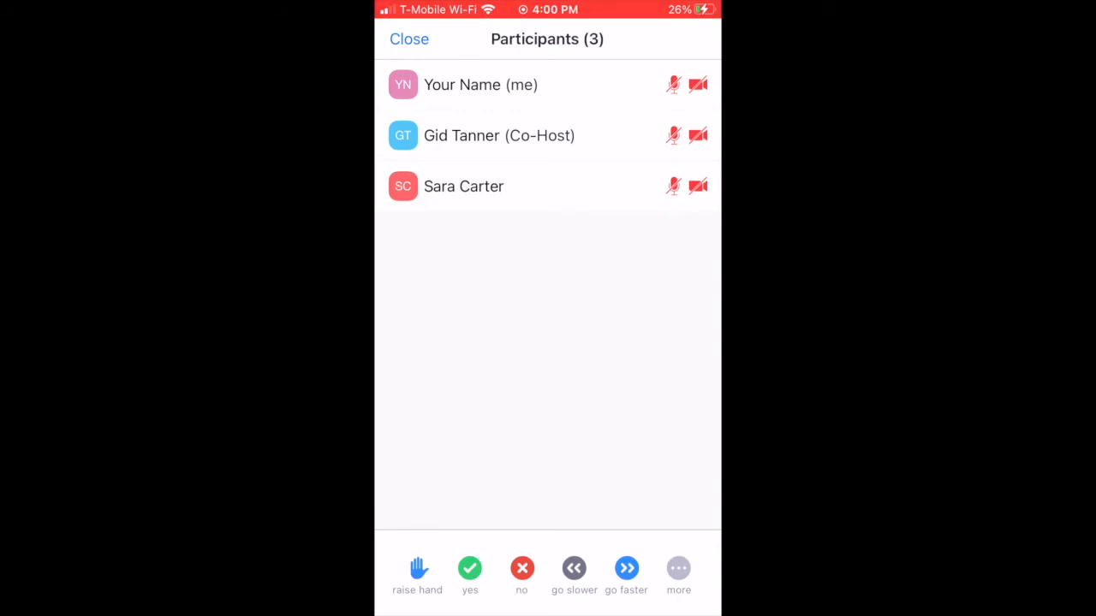
Switch from Kitchen to the Riverview breakout room, then leave the breakout room.
{"action": "left_click", "coordinate": [409, 39]}
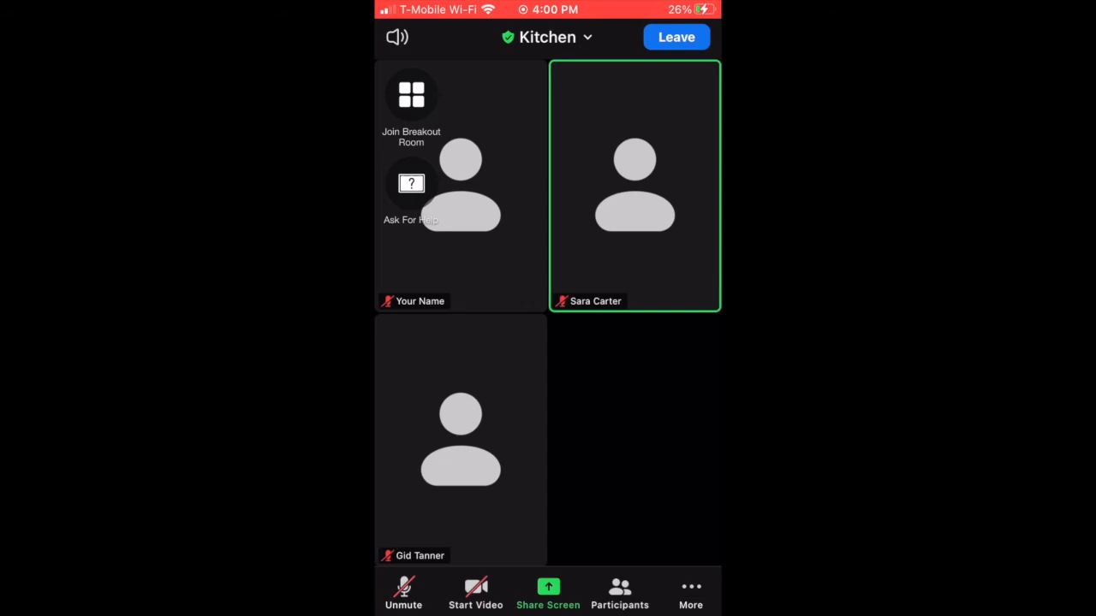
{"action": "left_click", "coordinate": [412, 93]}
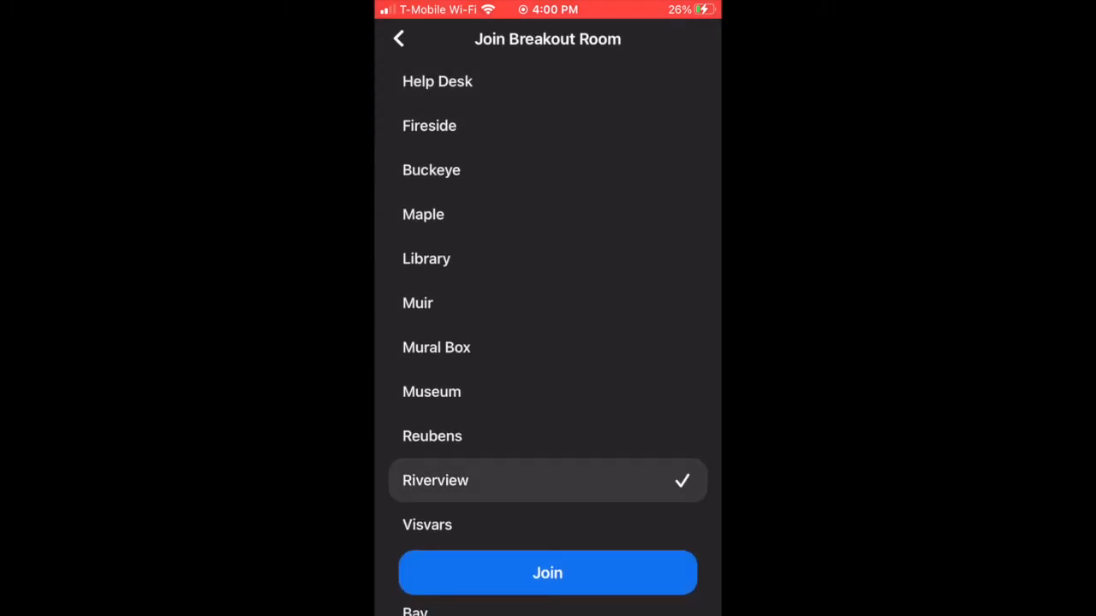
{"action": "left_click", "coordinate": [546, 572]}
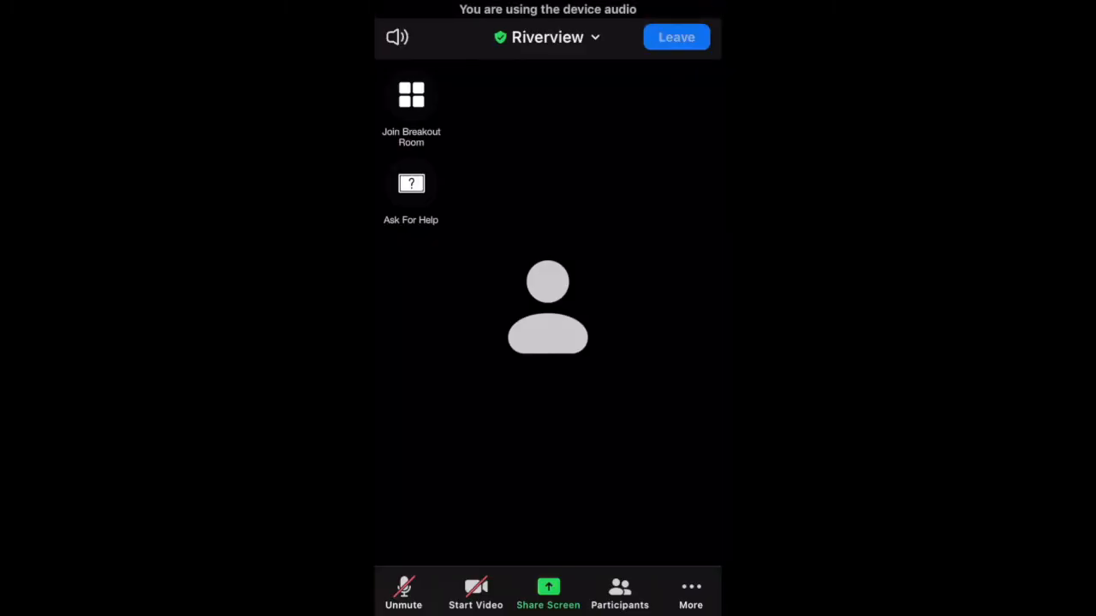
{"action": "left_click", "coordinate": [676, 36]}
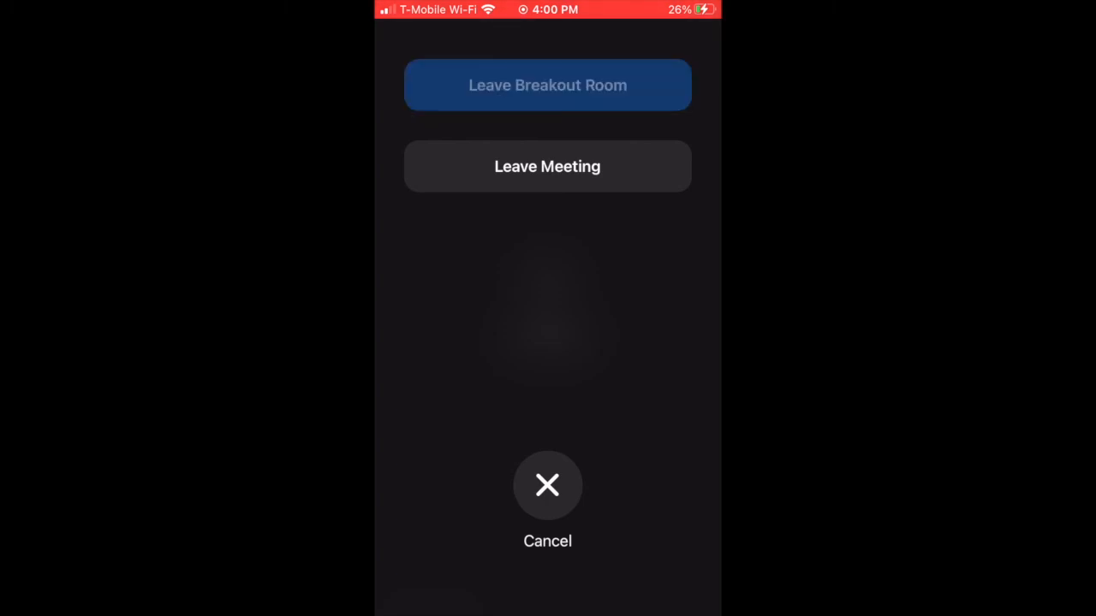
{"action": "left_click", "coordinate": [547, 85]}
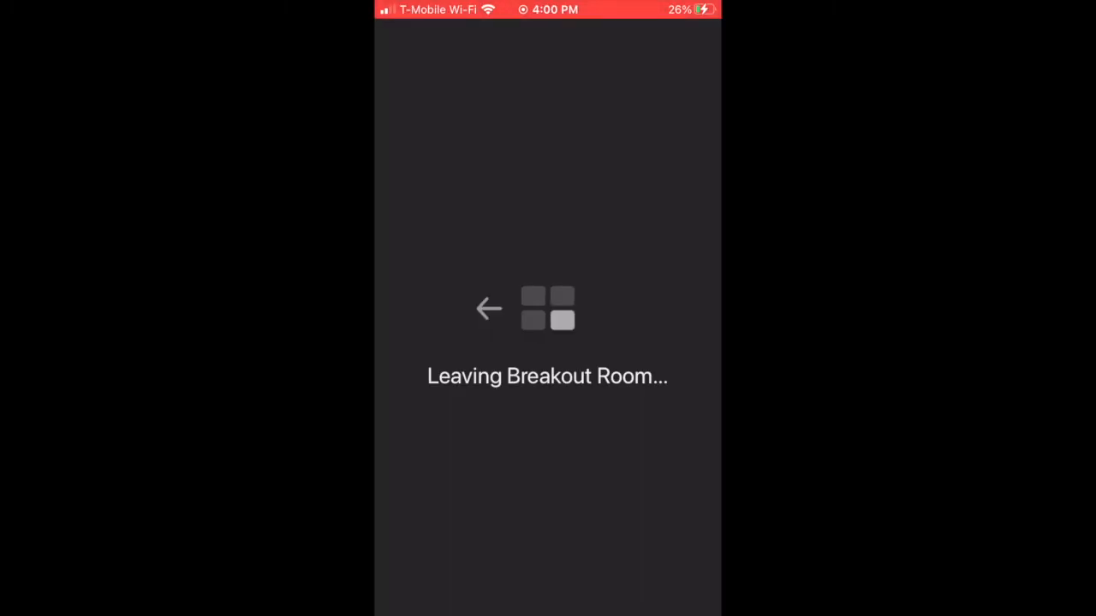